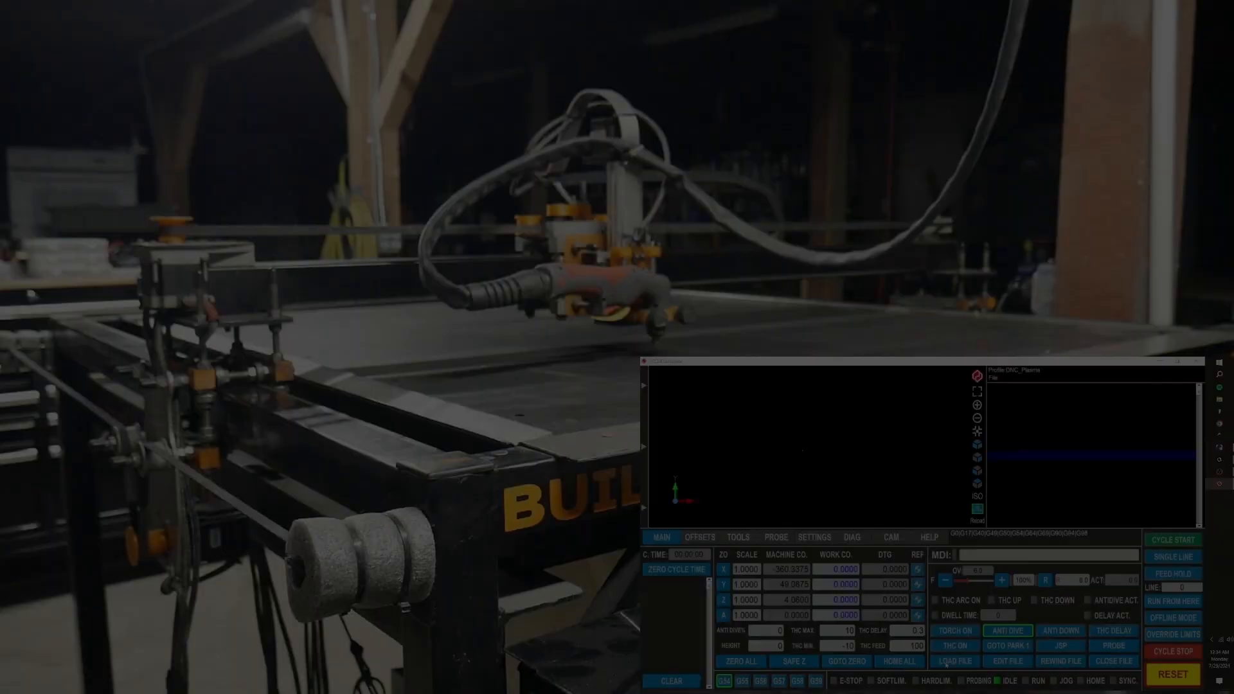
Load the glasses test.tap toolpath from the DNC Plasma folder into UCCNC.
click(954, 661)
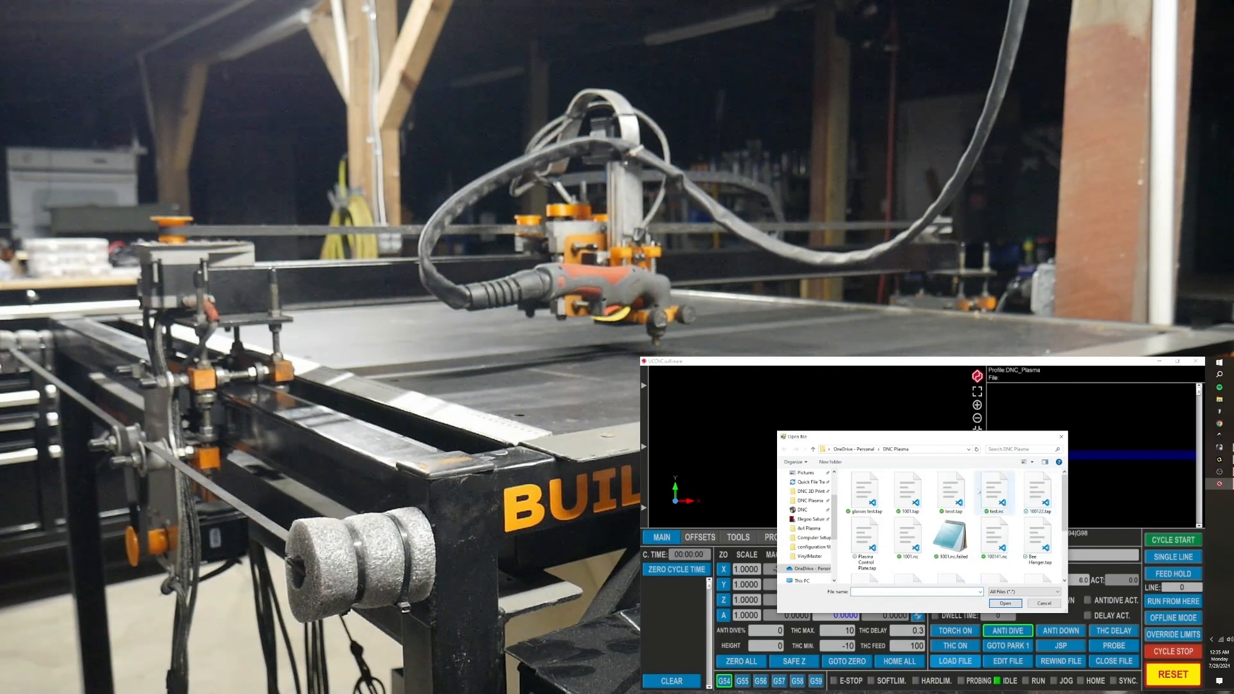
click(1004, 602)
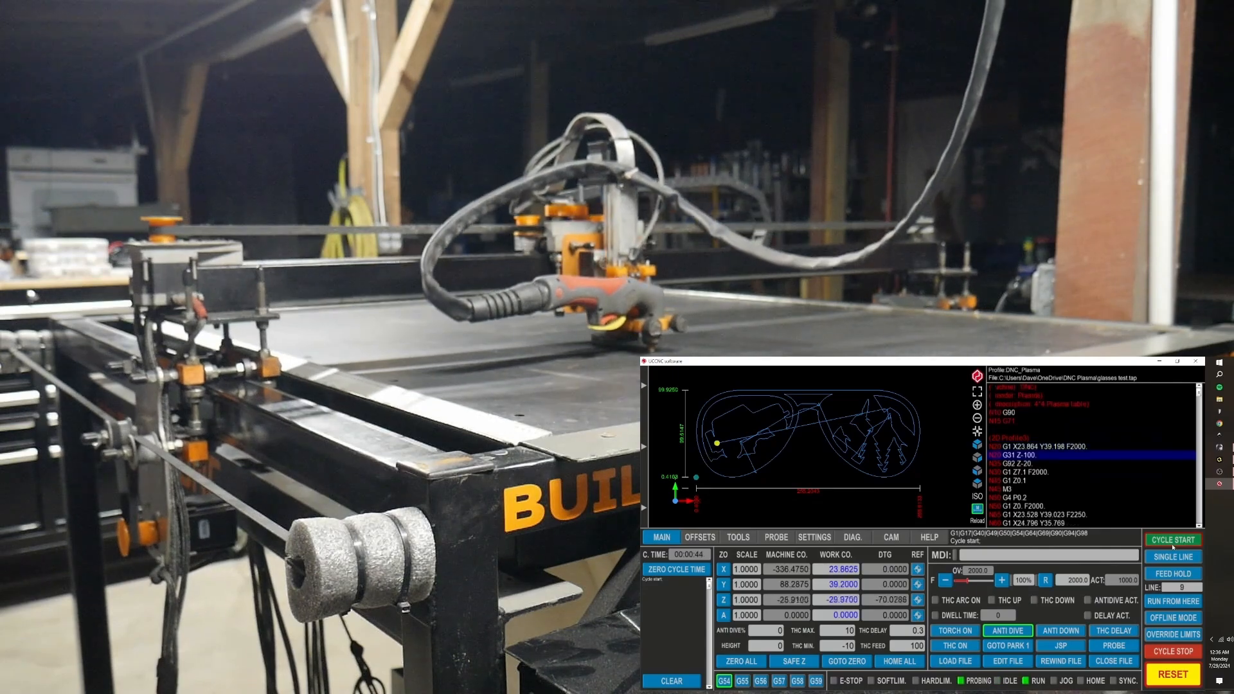